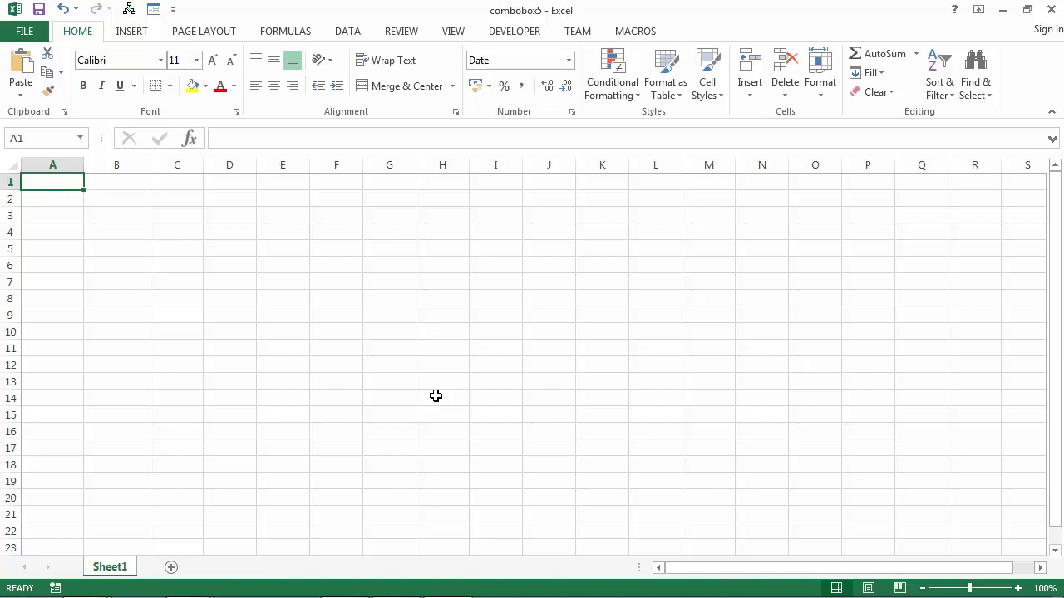
{"action": "mouse_move", "coordinate": [339, 413]}
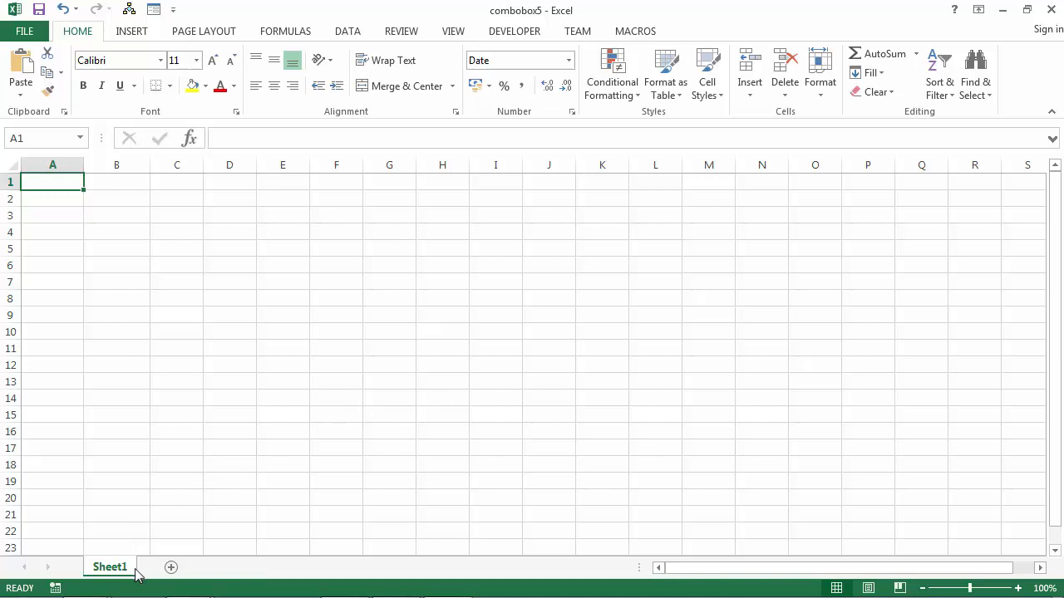
Bring up the context menu of the Sheet1 tab in the combobox5 workbook.
{"action": "right_click", "coordinate": [110, 567]}
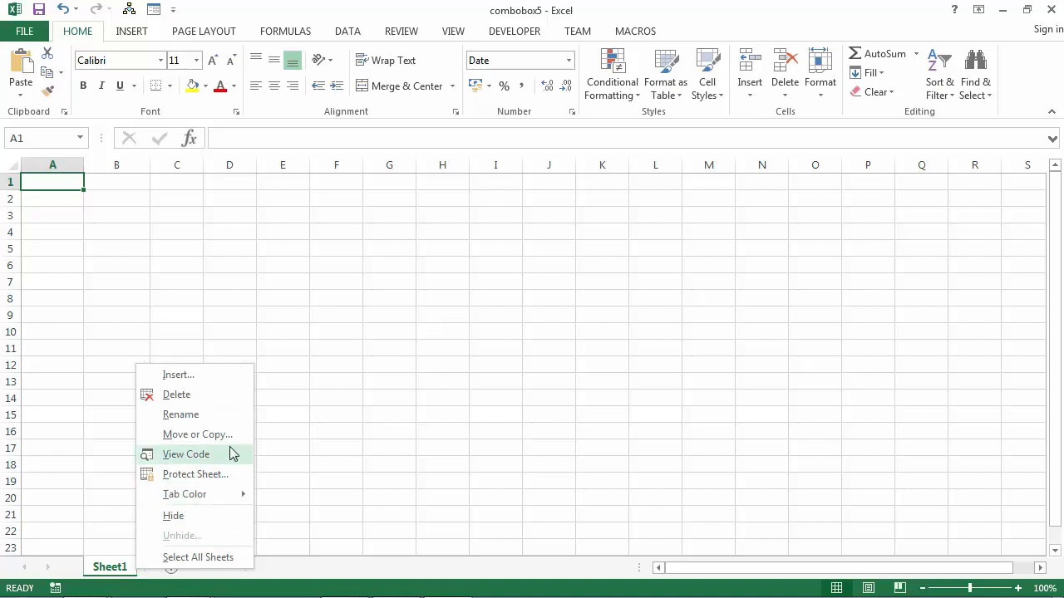
Enter the VBA editor via View Code and bring up UserForm1's options.
{"action": "left_click", "coordinate": [187, 454]}
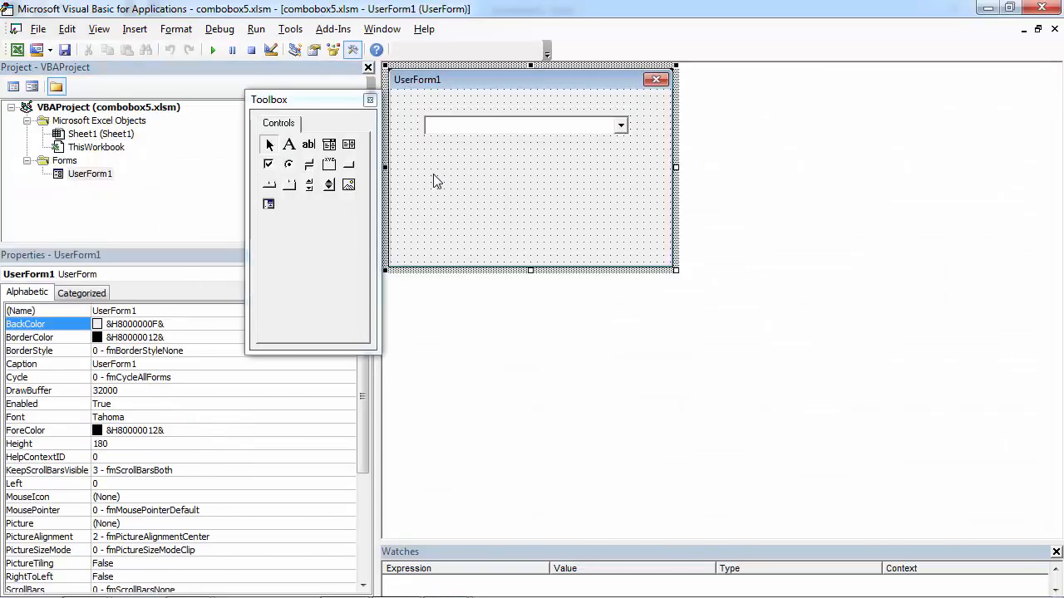
{"action": "right_click", "coordinate": [438, 179]}
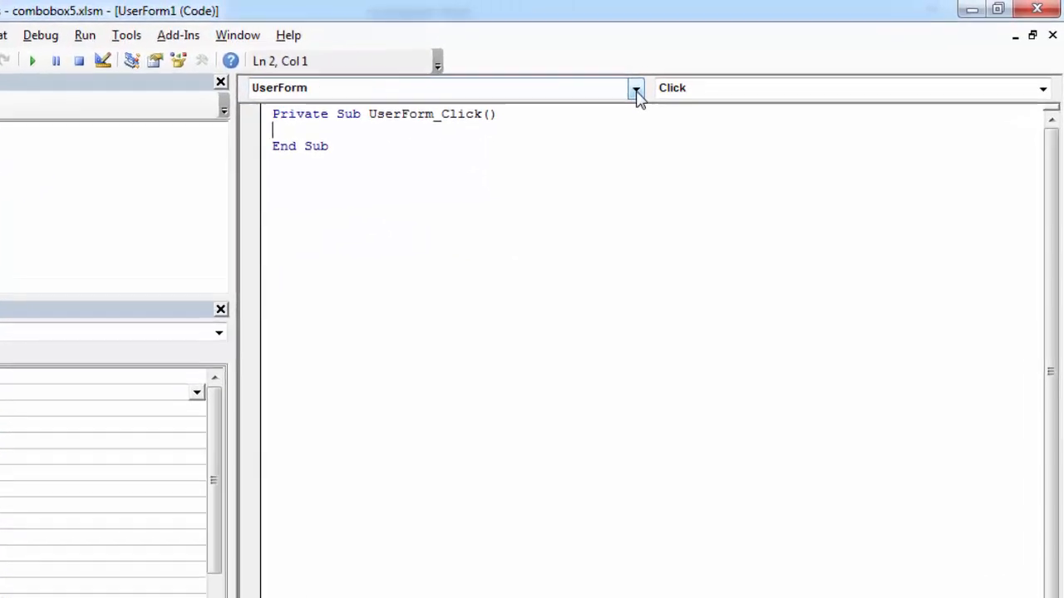
Create an empty UserForm_Initialize procedure from the UserForm object's Initialize event.
{"action": "left_click", "coordinate": [635, 87]}
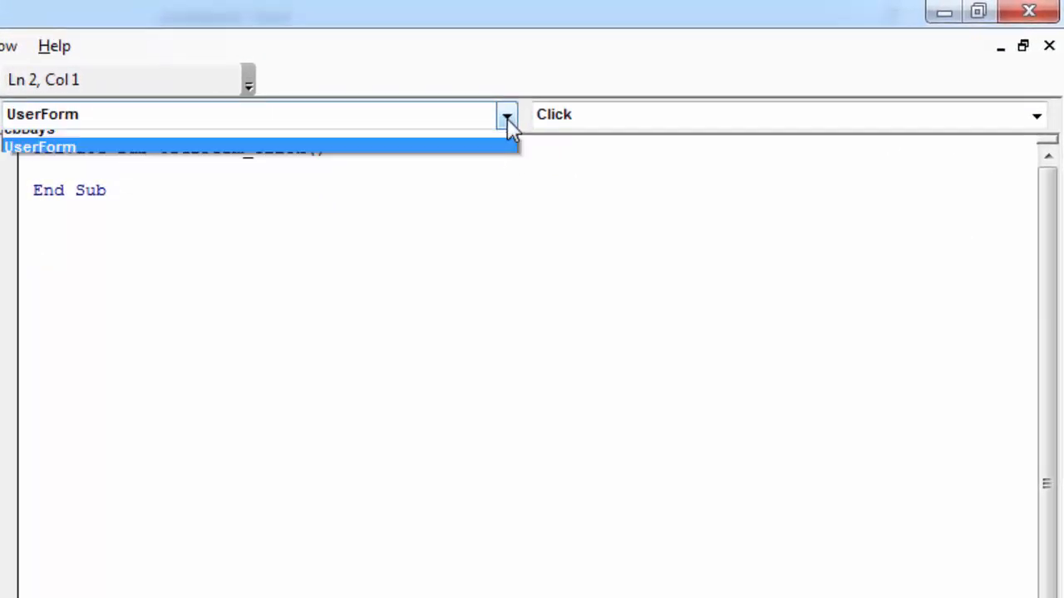
{"action": "left_click", "coordinate": [40, 146]}
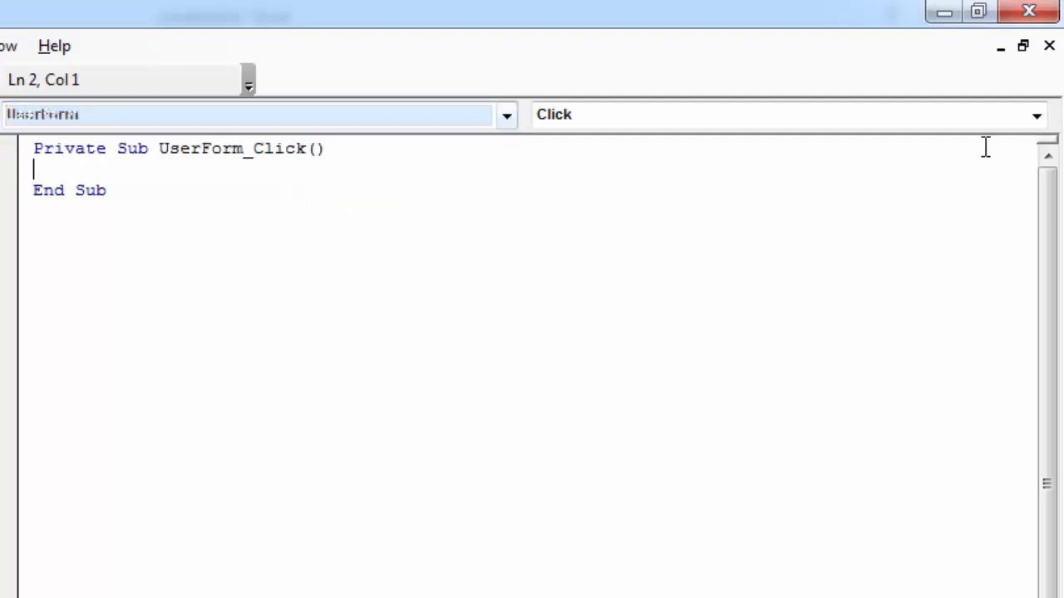
{"action": "left_click", "coordinate": [1037, 114]}
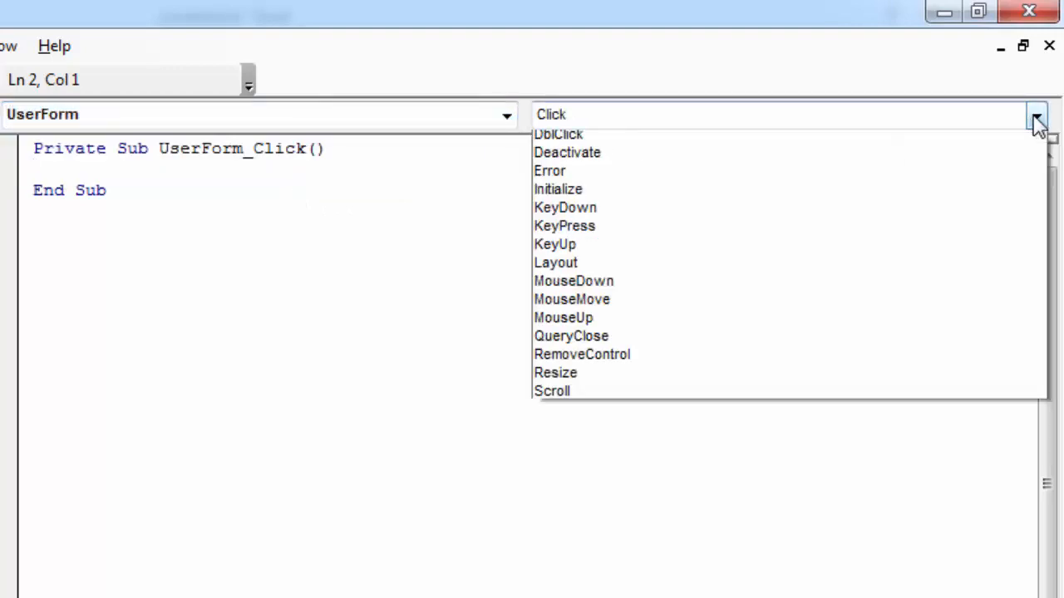
{"action": "left_click", "coordinate": [558, 190]}
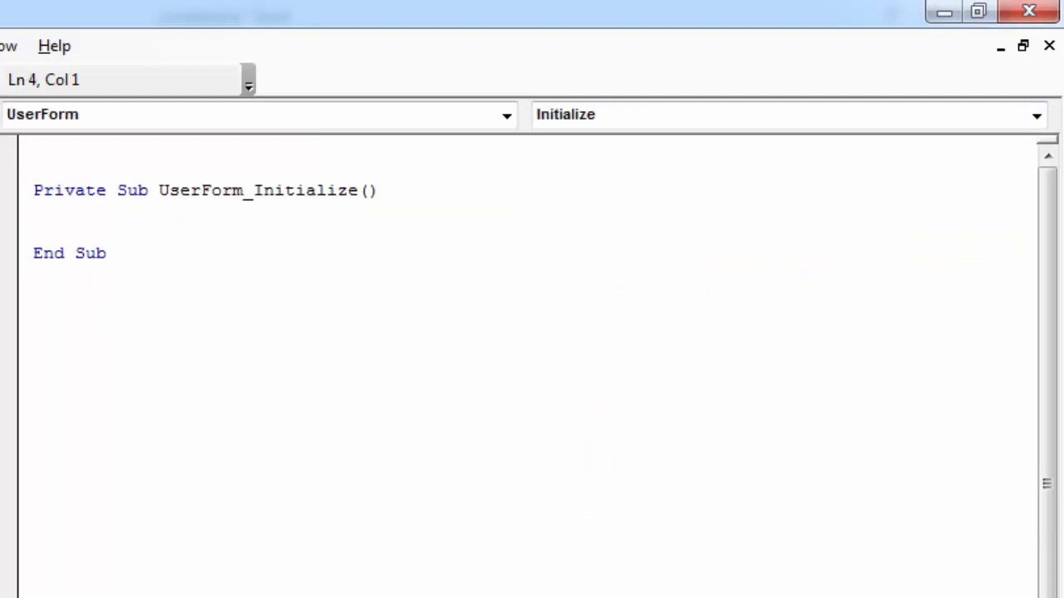
Write With cbDays and a first .AddItem line adding the date "12/01/2015".
{"action": "type", "text": "With"}
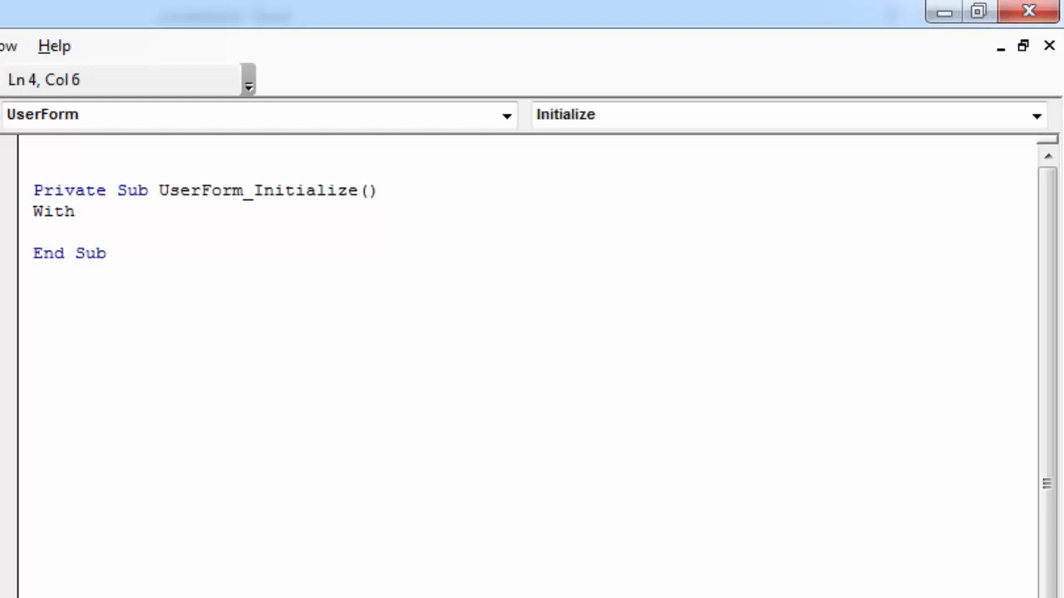
{"action": "mouse_move", "coordinate": [112, 216]}
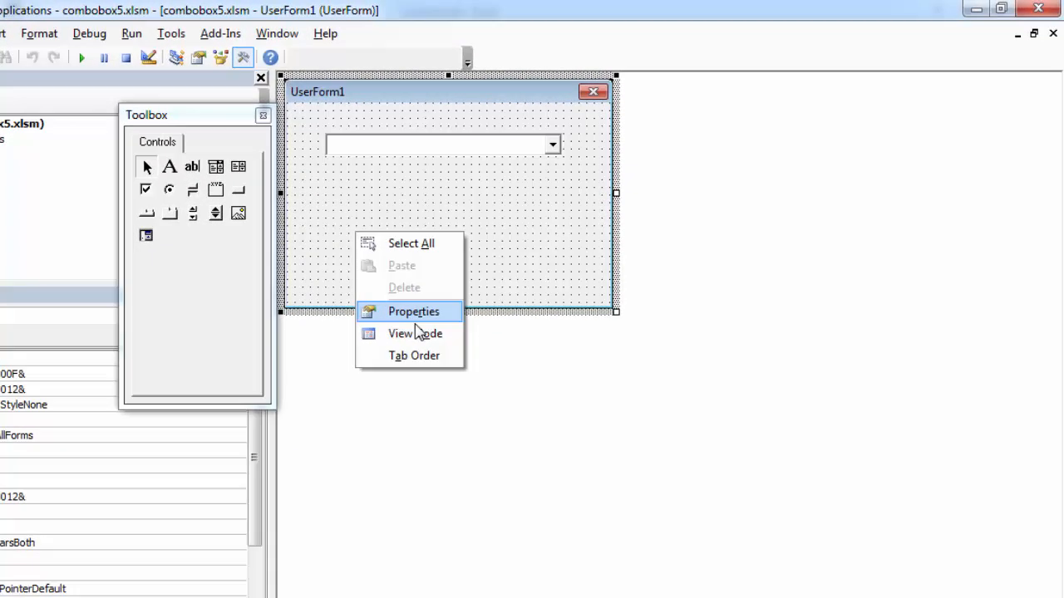
{"action": "left_click", "coordinate": [415, 333]}
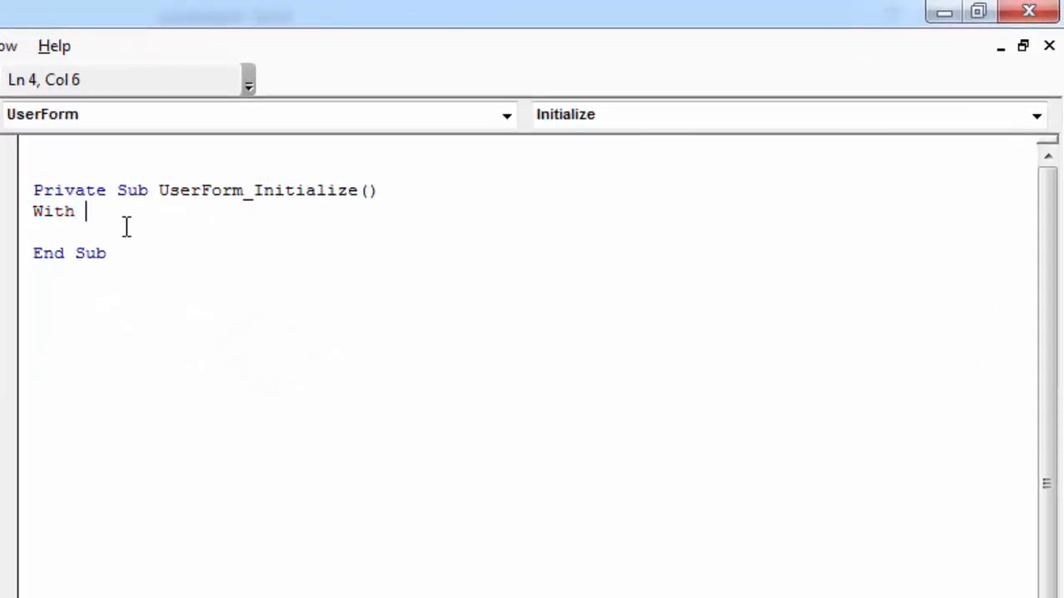
{"action": "type", "text": "cbDays"}
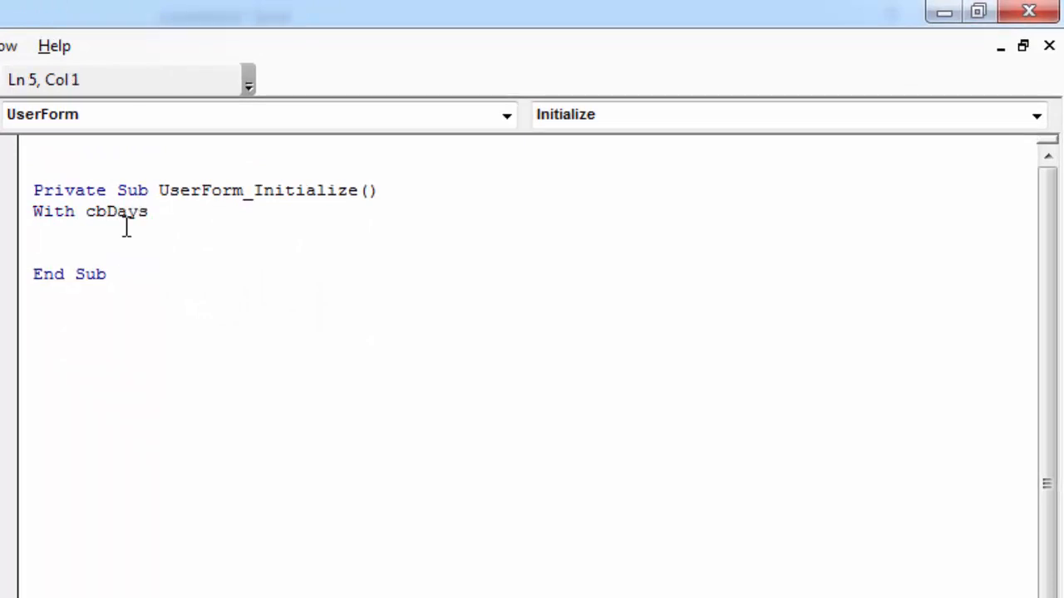
{"action": "type", "text": ".AddItem \""}
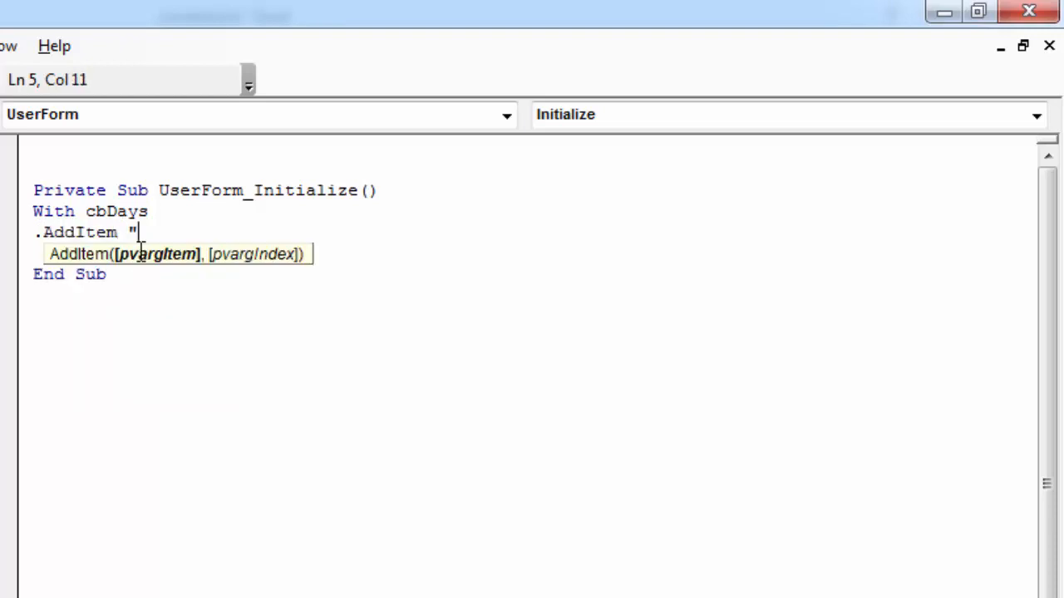
{"action": "type", "text": "1\""}
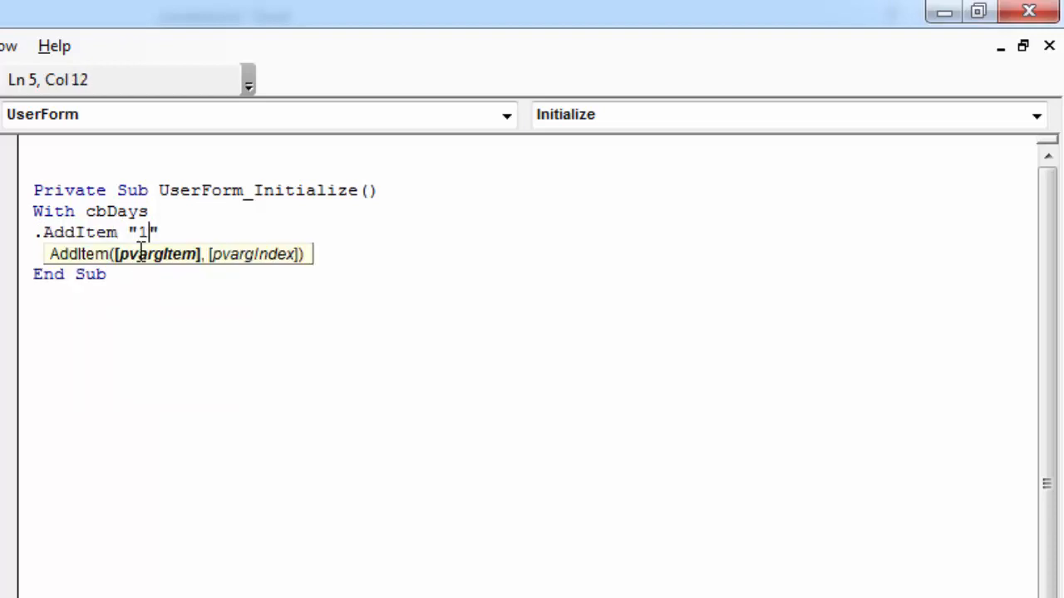
{"action": "type", "text": "2/01/"}
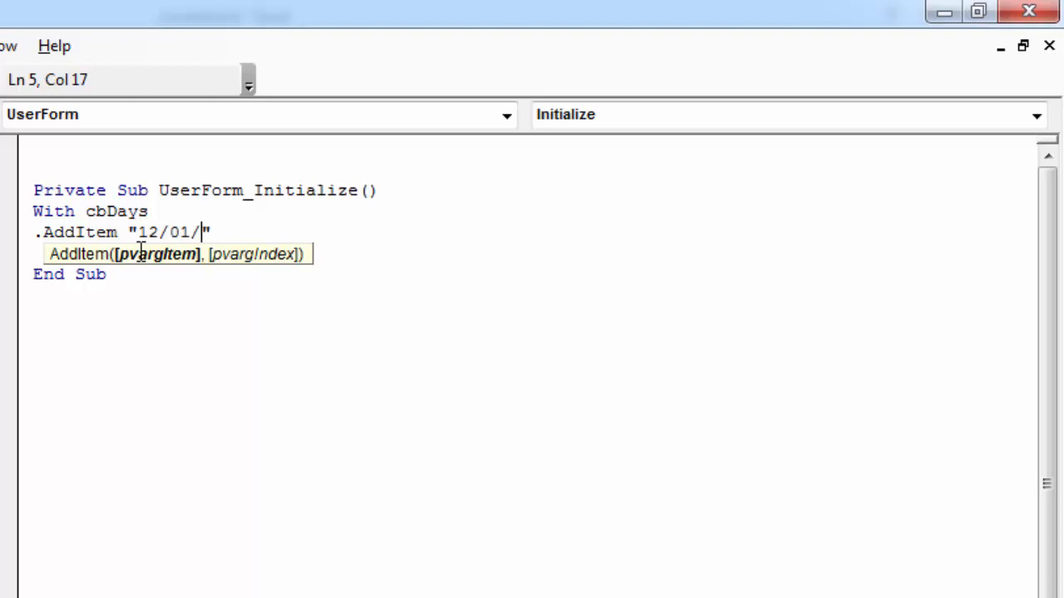
{"action": "type", "text": "2015"}
{"action": "key", "text": "enter"}
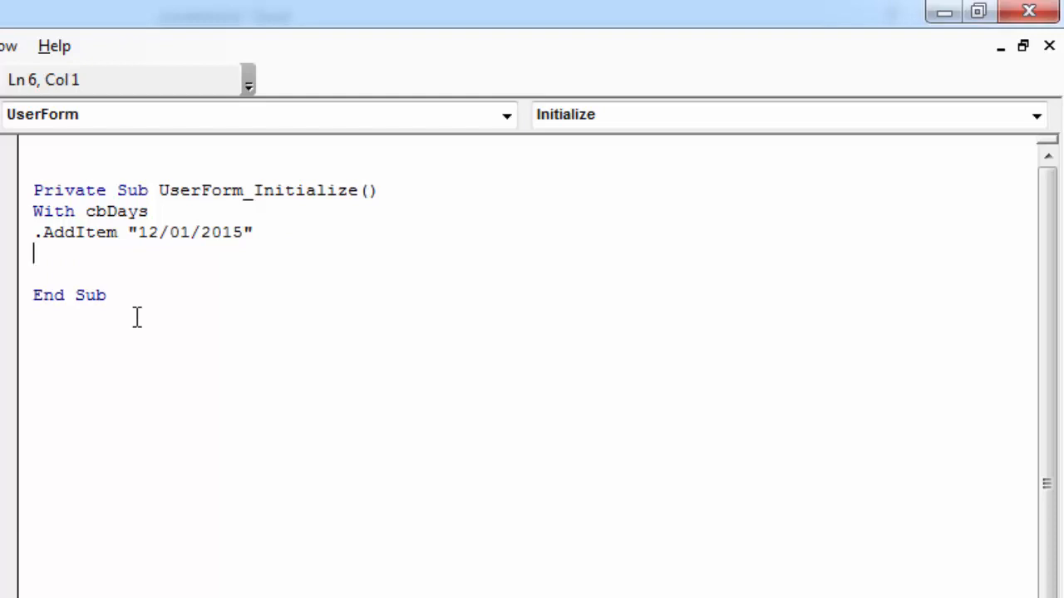
Set .List(0, 1) = "Monday" as the second column of the first date row.
{"action": "type", "text": ".List("}
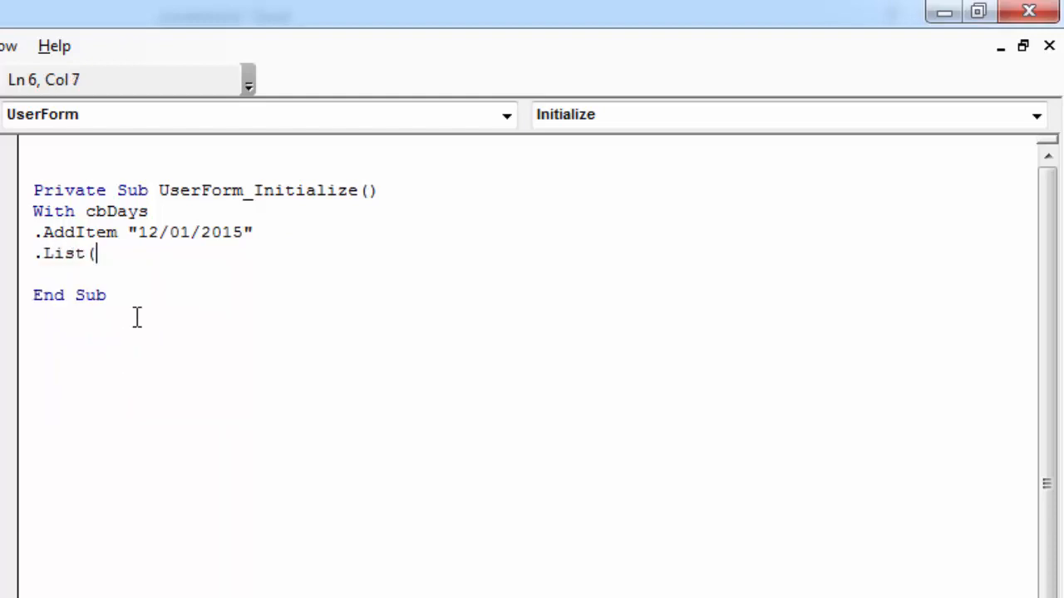
{"action": "type", "text": "0"}
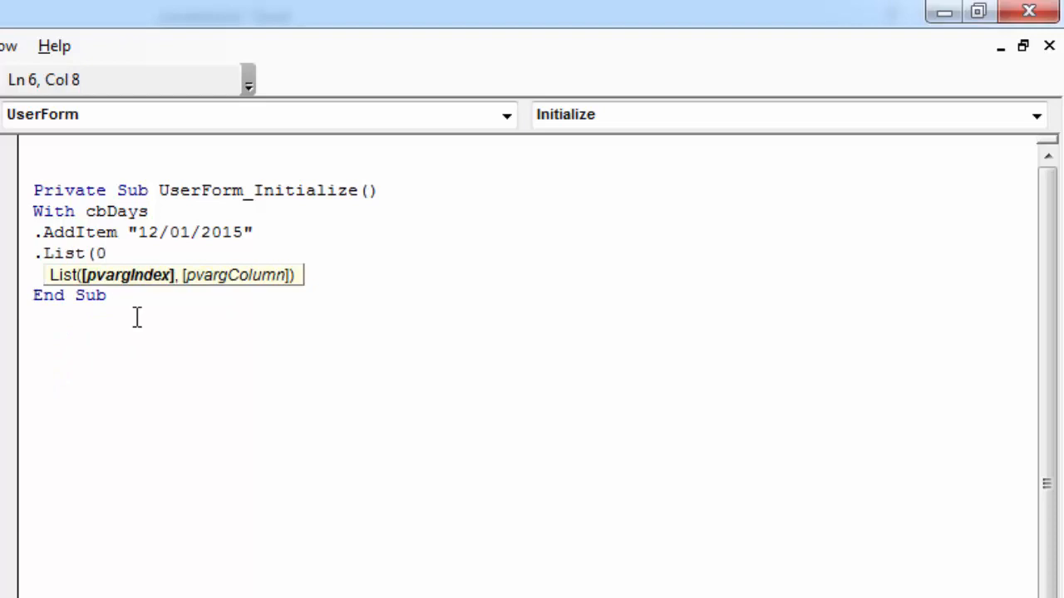
{"action": "type", "text": ",1"}
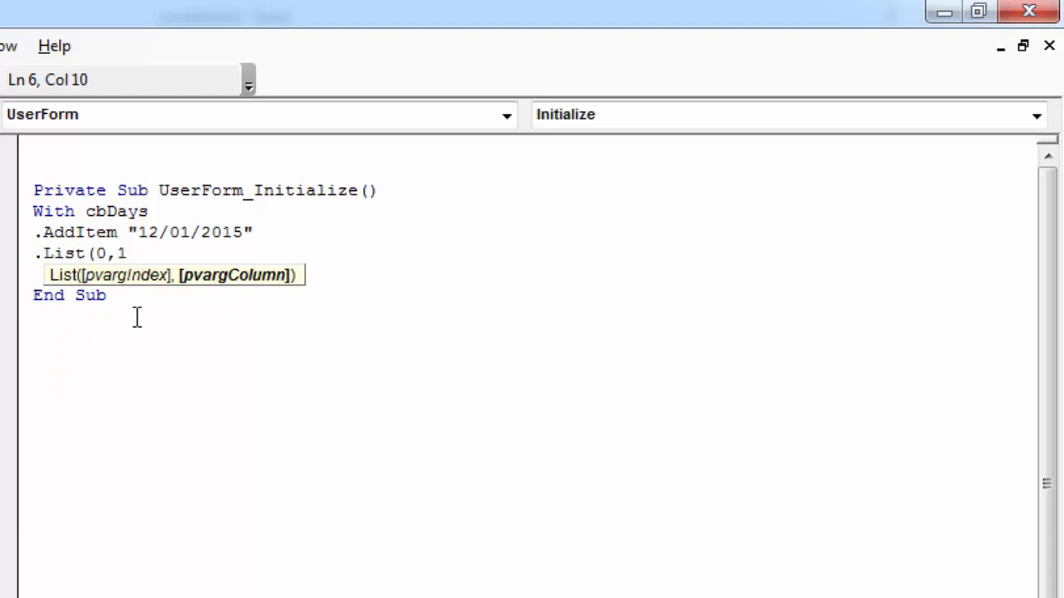
{"action": "type", "text": ")=\""}
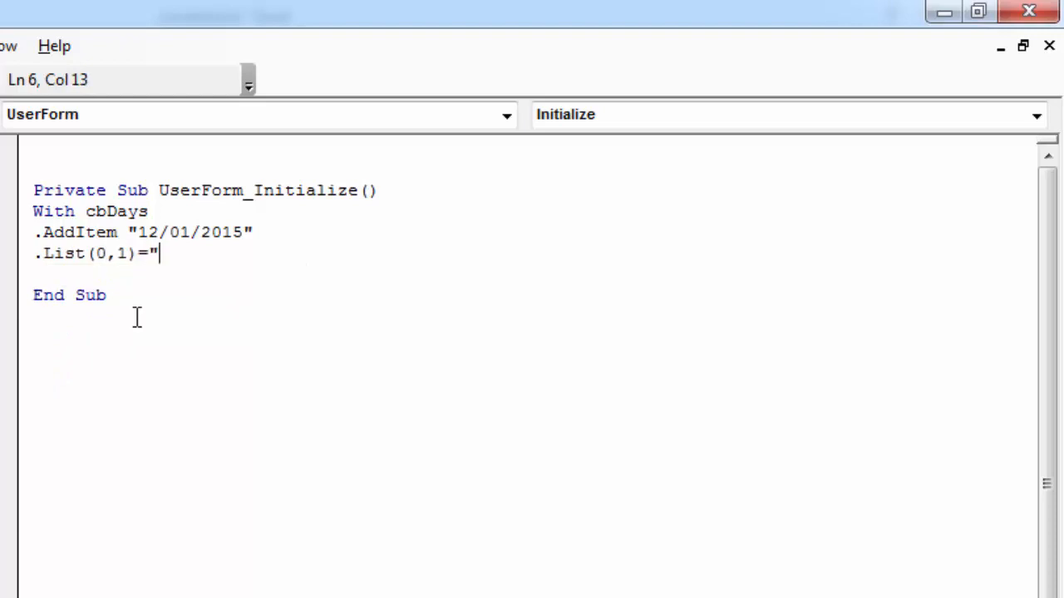
{"action": "type", "text": "Monday"}
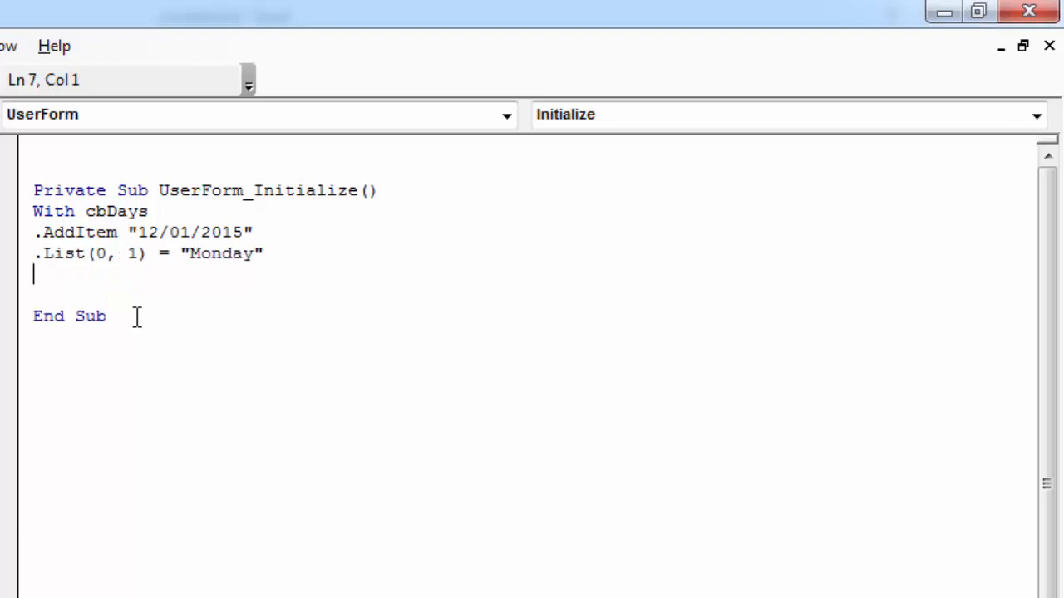
Add a second row with .AddItem "13/01/2015".
{"action": "type", "text": ".AddItem"}
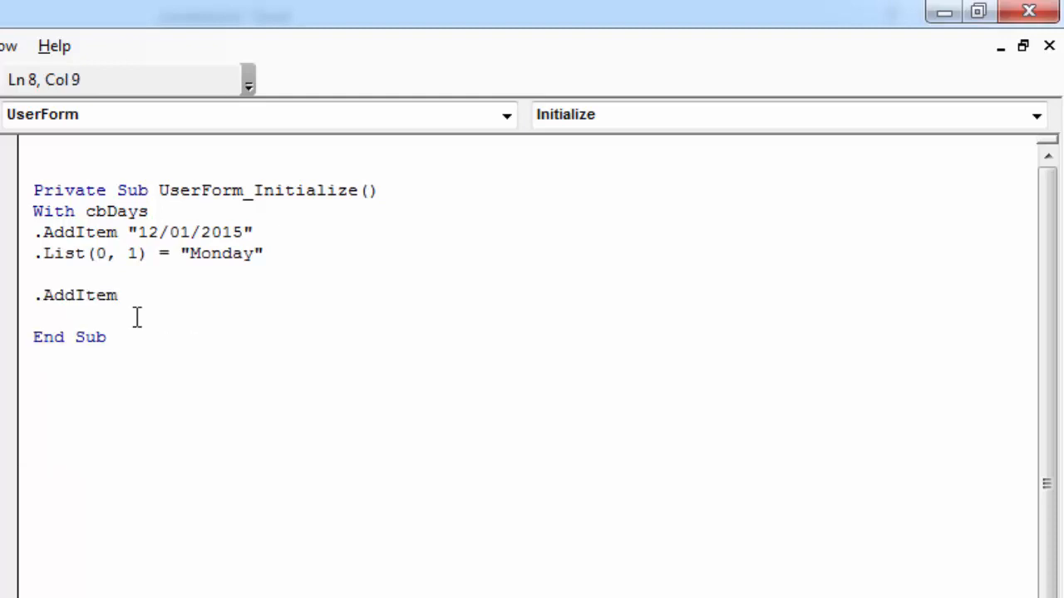
{"action": "type", "text": "\" \""}
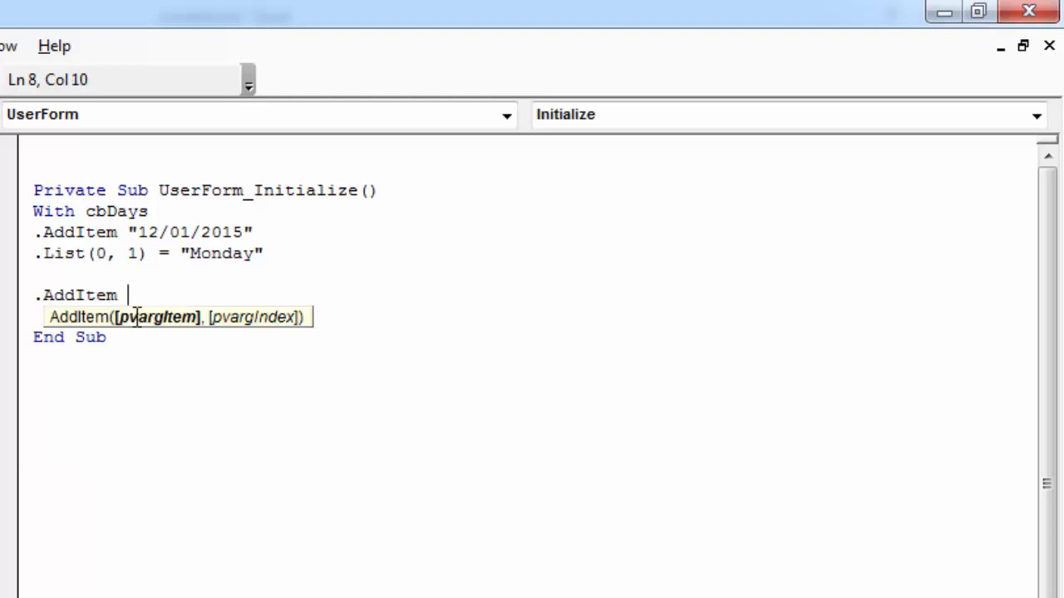
{"action": "type", "text": "\"1\""}
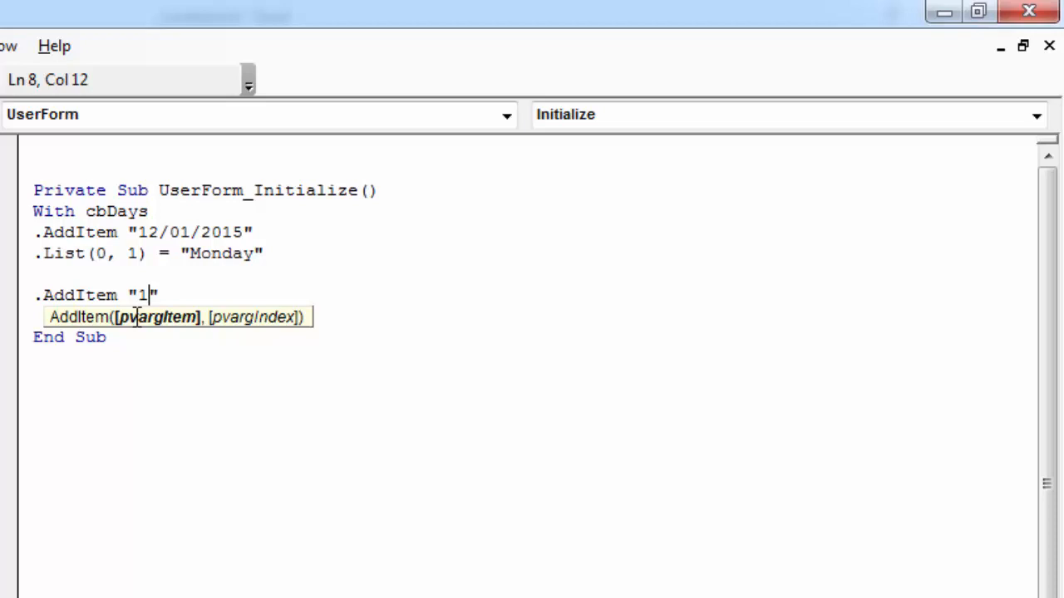
{"action": "type", "text": "3/01/2015"}
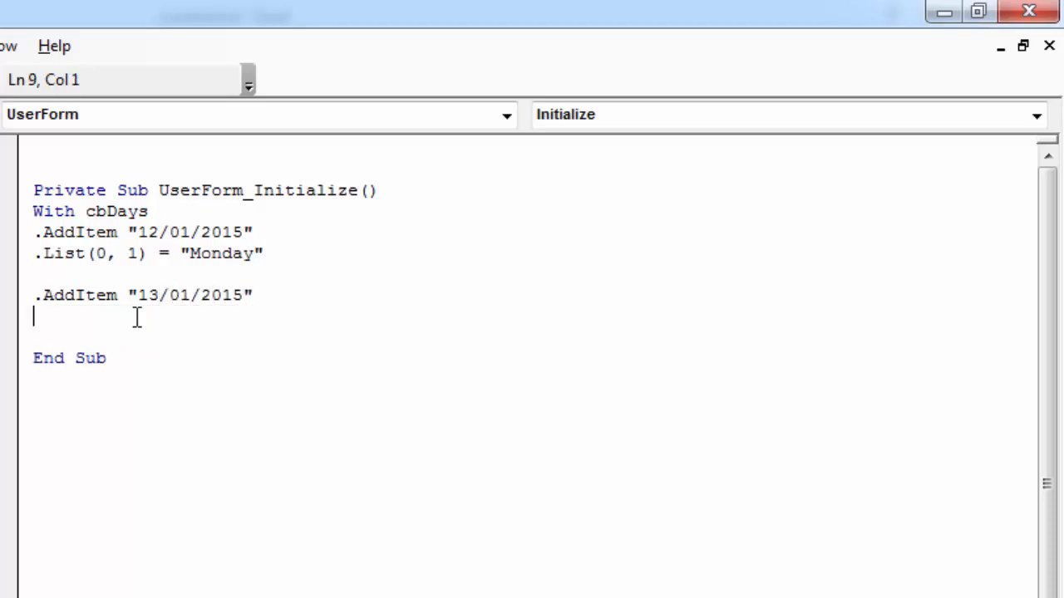
Set .List(1, 1) = "Tuesday" for the second date row.
{"action": "type", "text": "."}
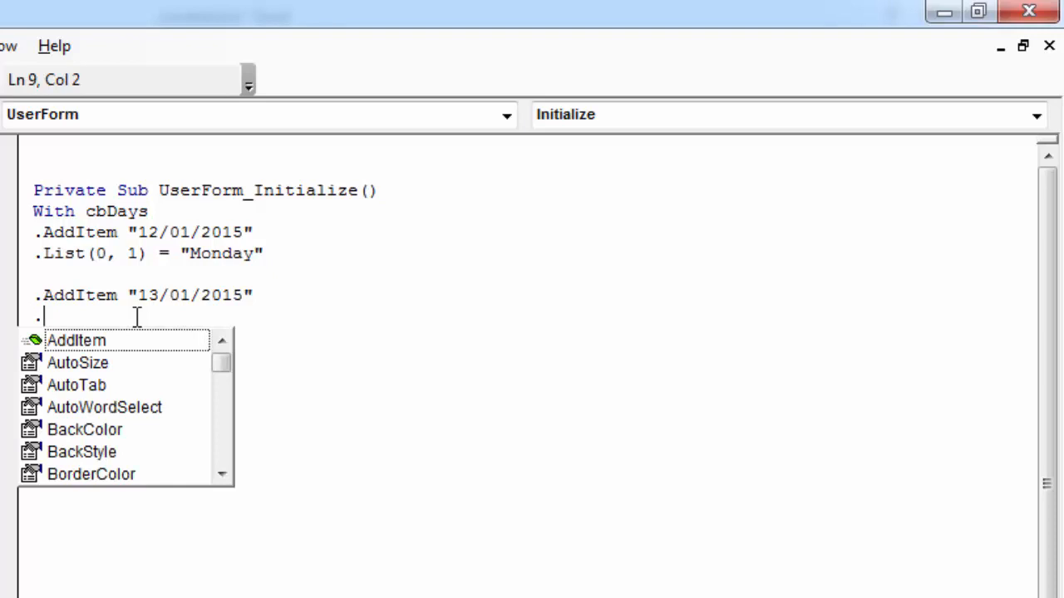
{"action": "type", "text": "List("}
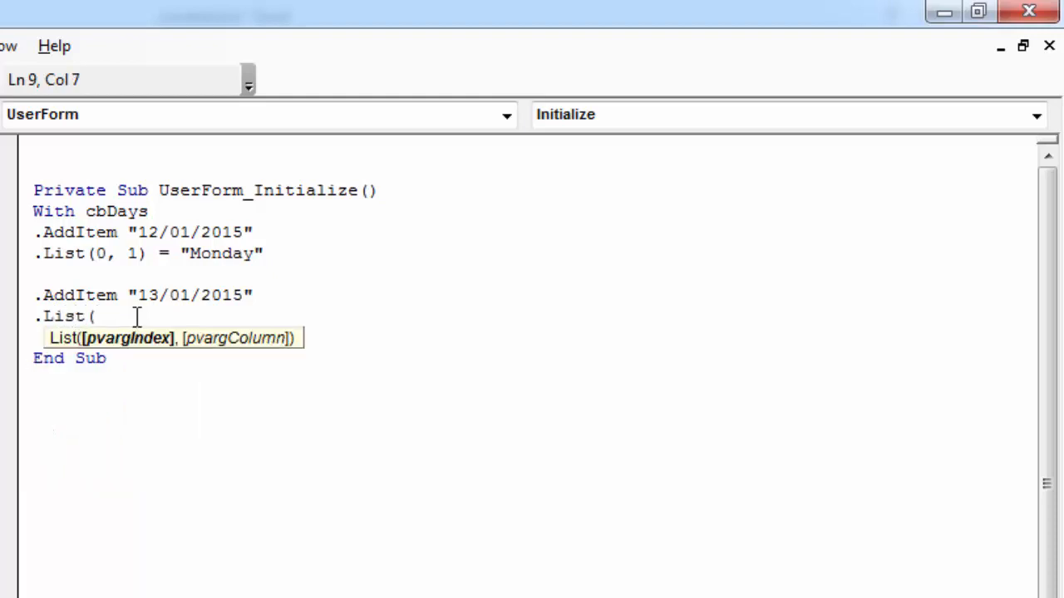
{"action": "type", "text": "1,1)"}
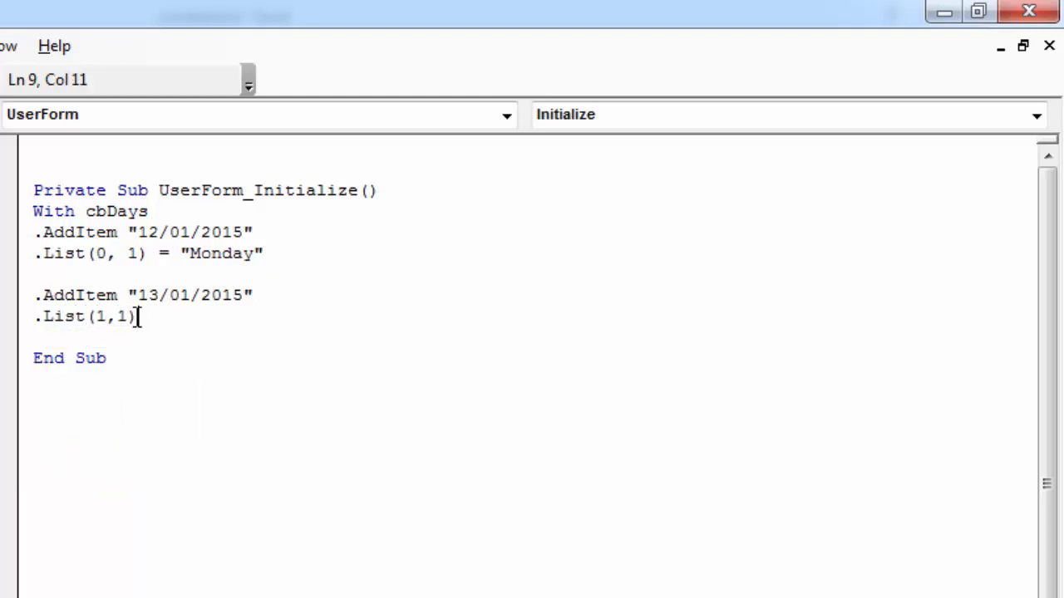
{"action": "type", "text": "=\"\""}
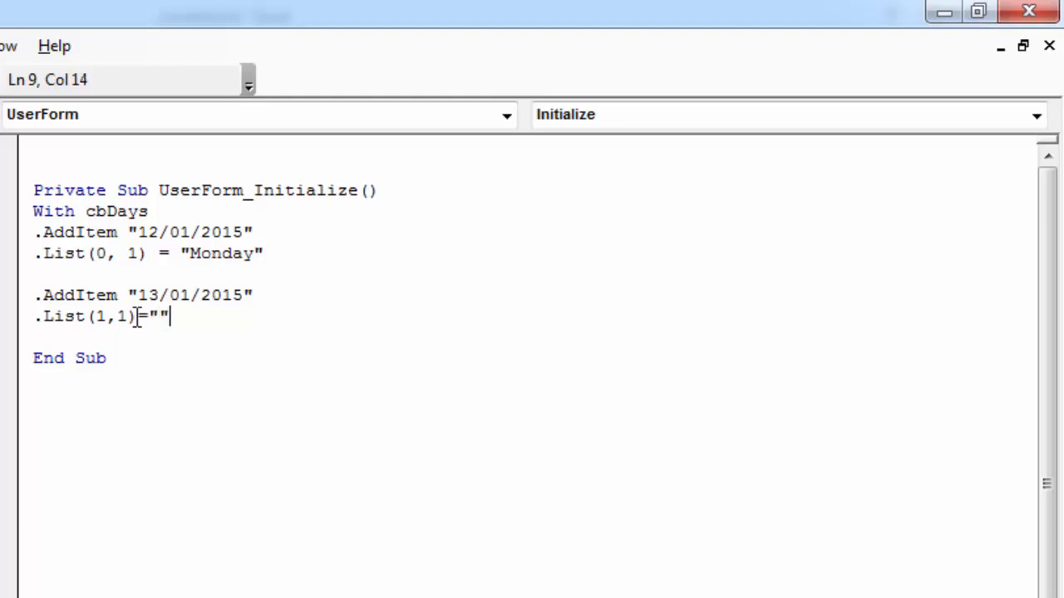
{"action": "type", "text": "t"}
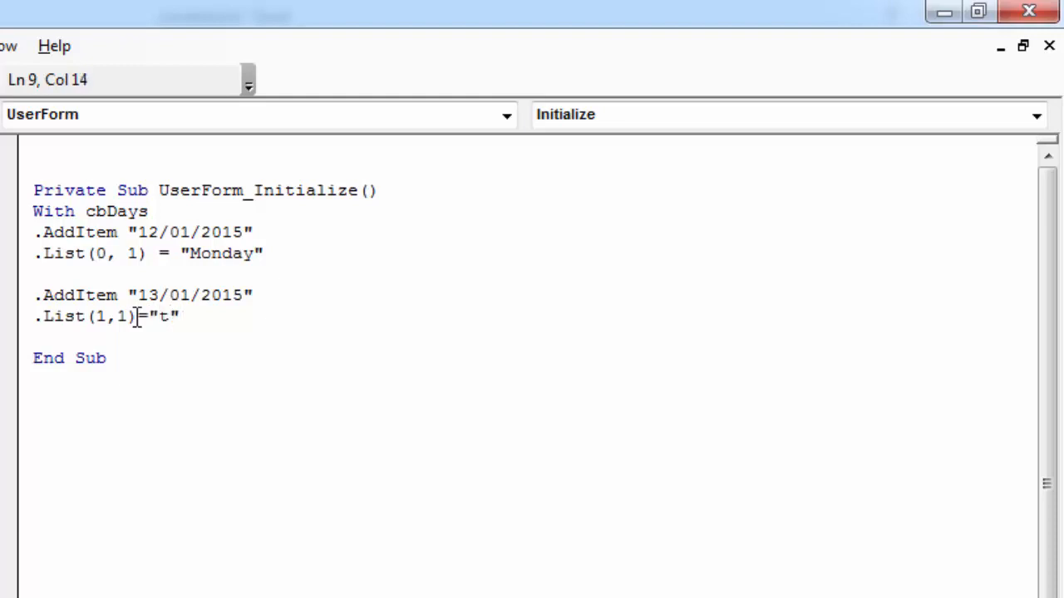
{"action": "type", "text": "uesday"}
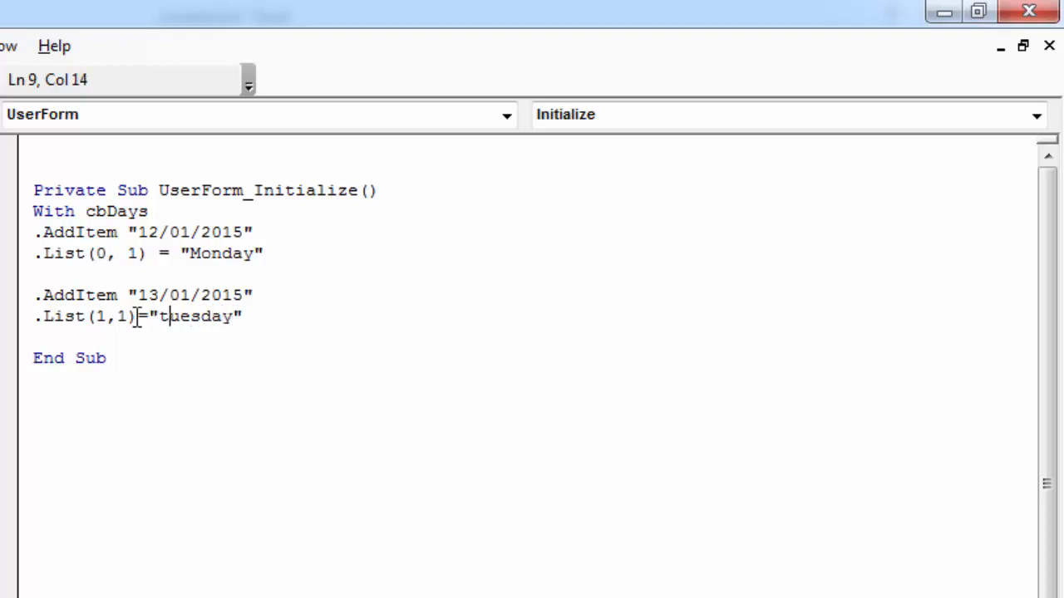
{"action": "type", "text": "Tuesday"}
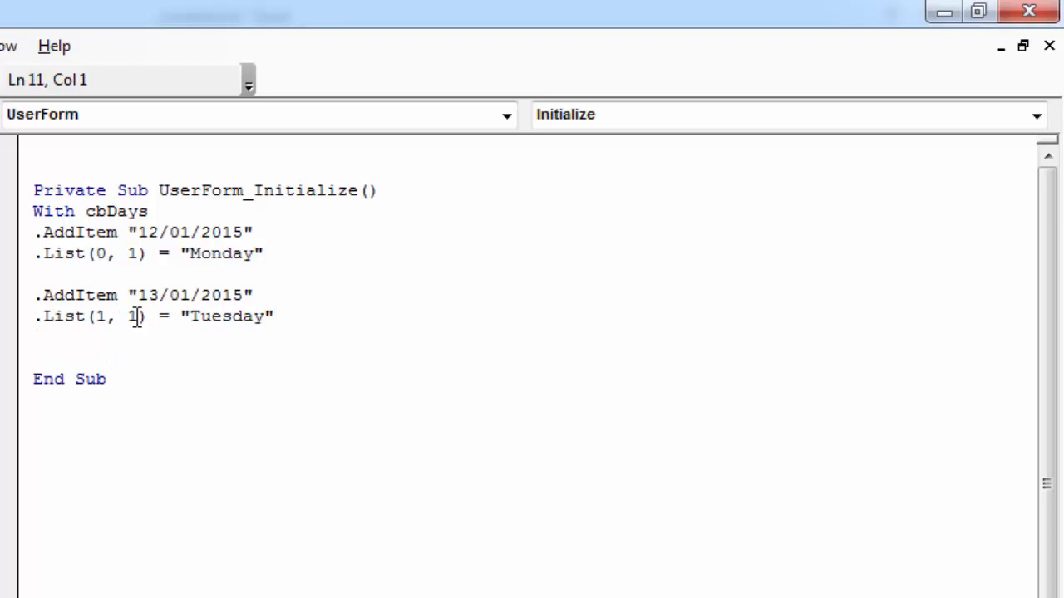
Add a third row with .AddItem "14/01/2015".
{"action": "type", "text": ".a"}
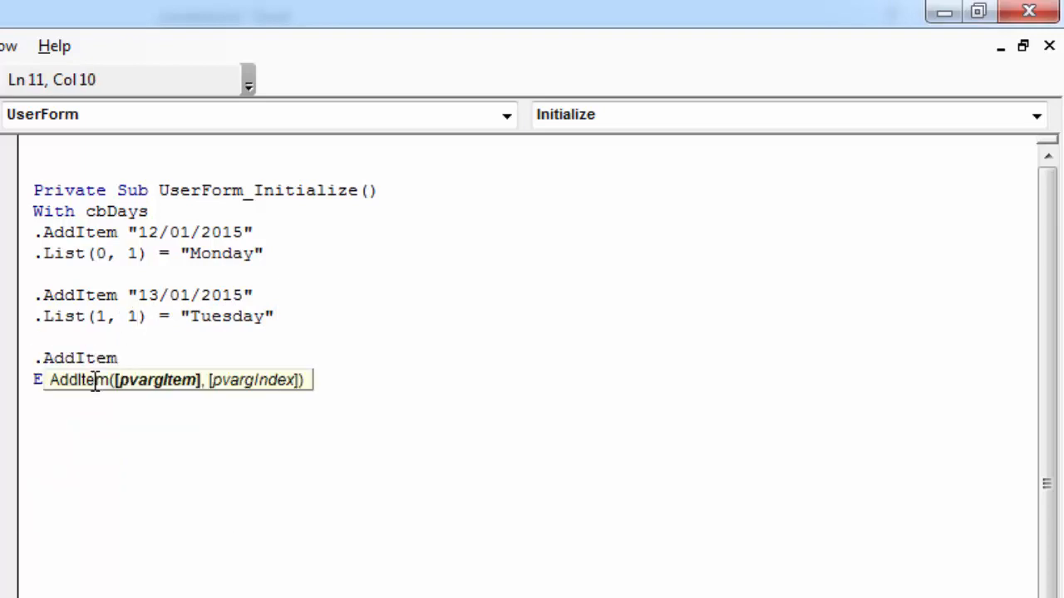
{"action": "type", "text": "\"\""}
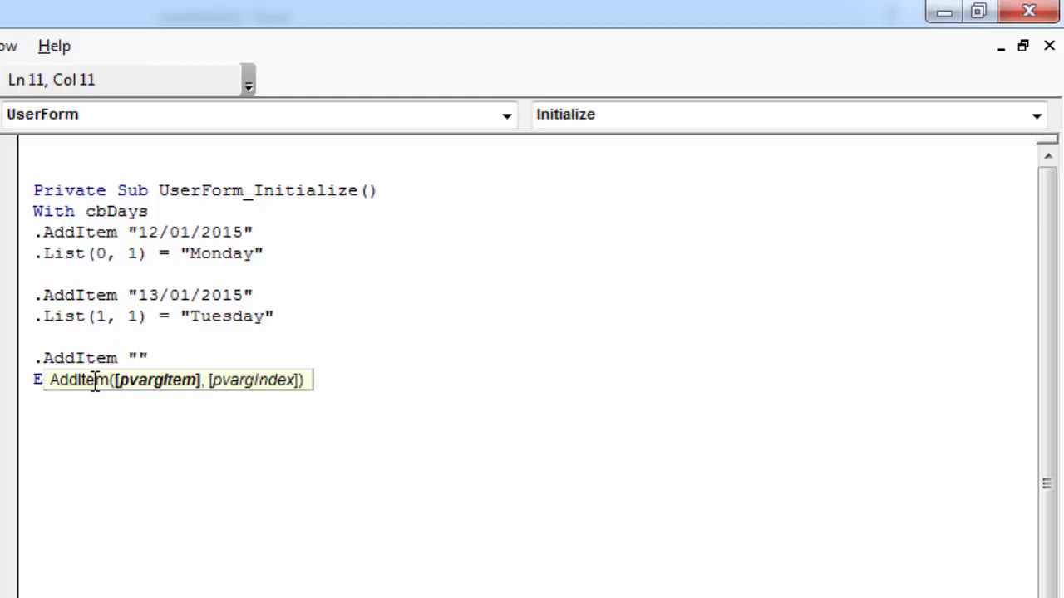
{"action": "type", "text": "14/0"}
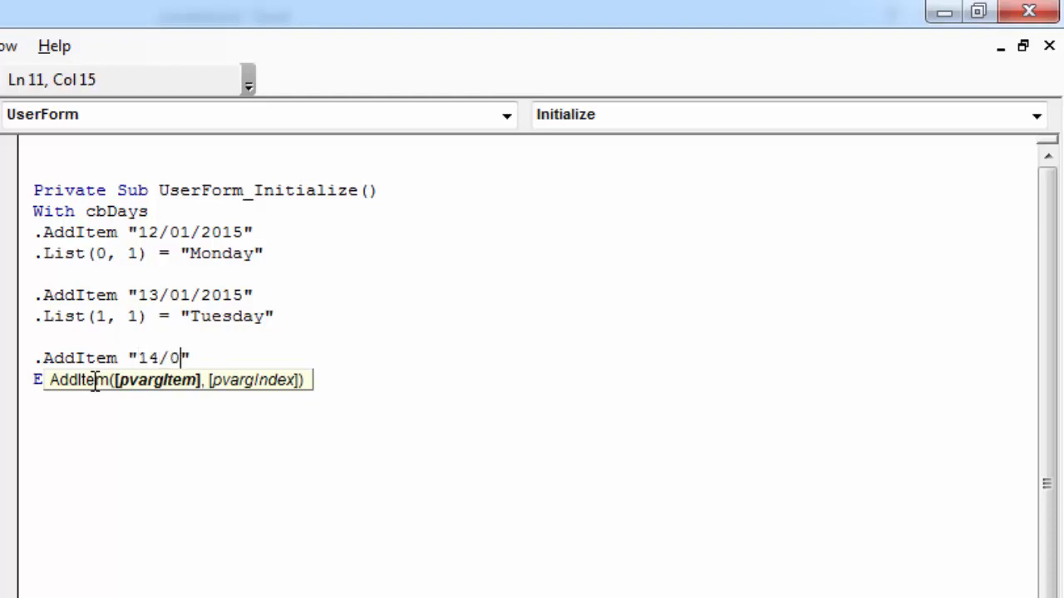
{"action": "type", "text": "1/2015"}
{"action": "type", "text": "."}
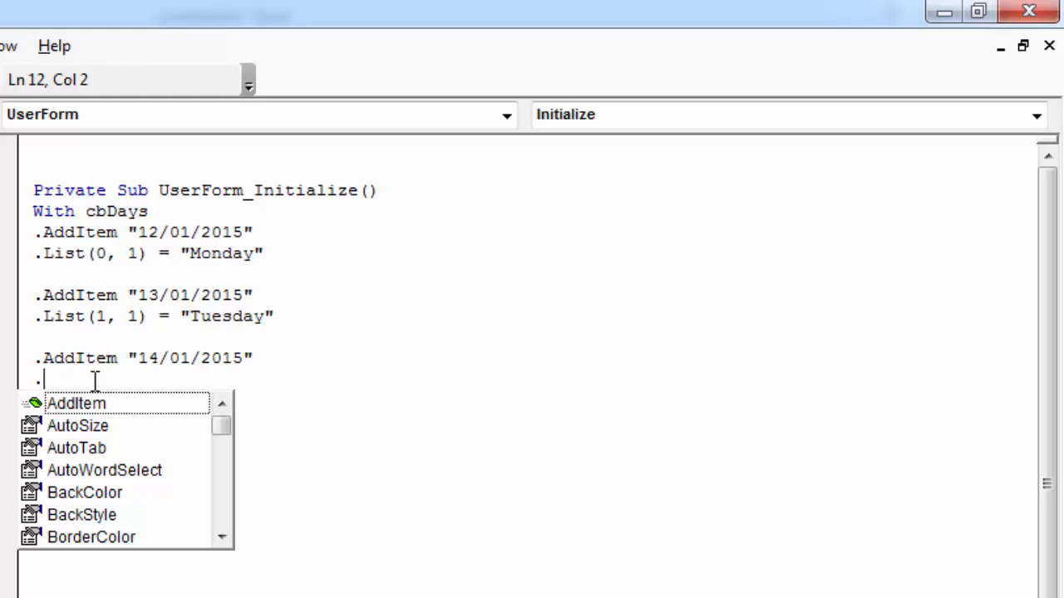
Set .List(2, 1) = "Wednesday" for the third date row and commit the line.
{"action": "type", "text": "list"}
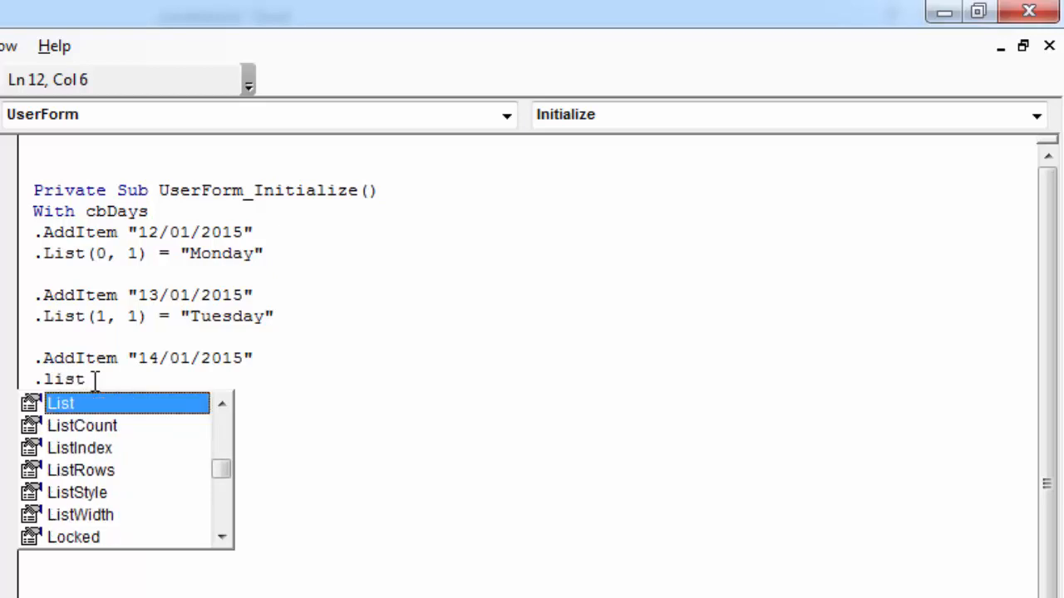
{"action": "type", "text": "(2, 1"}
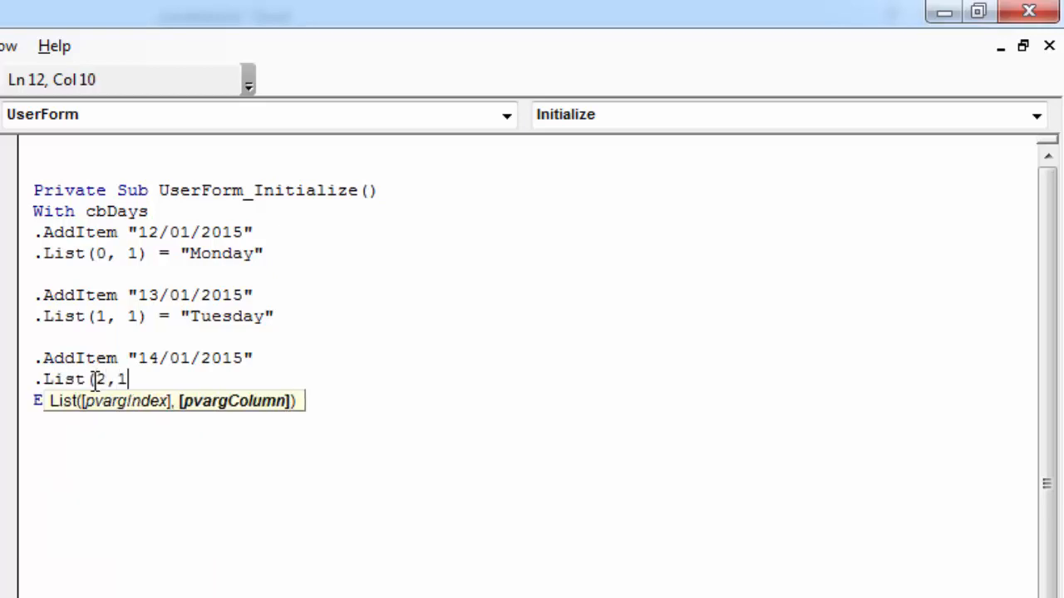
{"action": "type", "text": ")="}
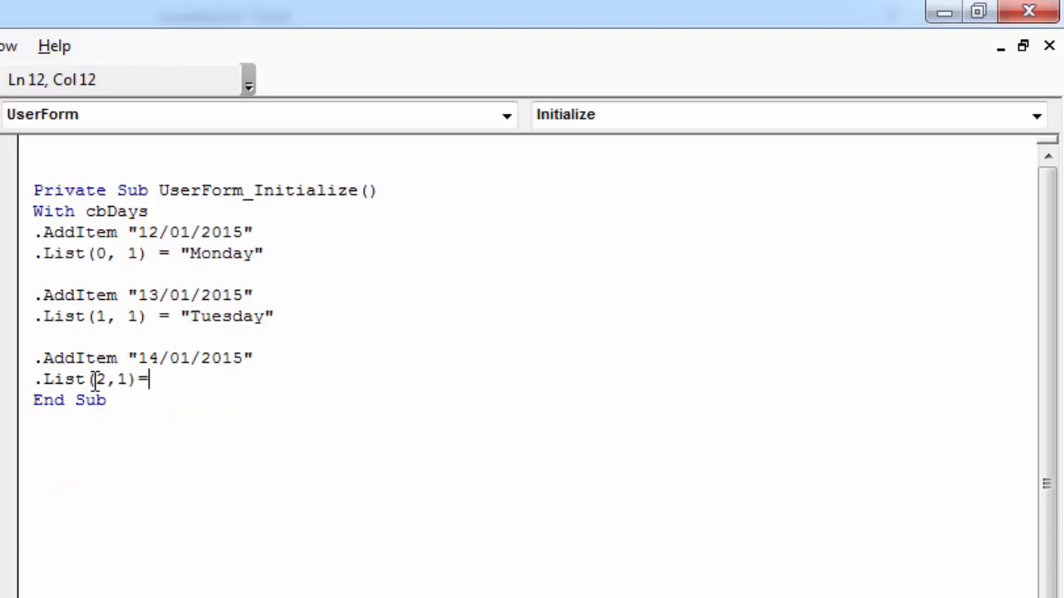
{"action": "type", "text": "\"We\""}
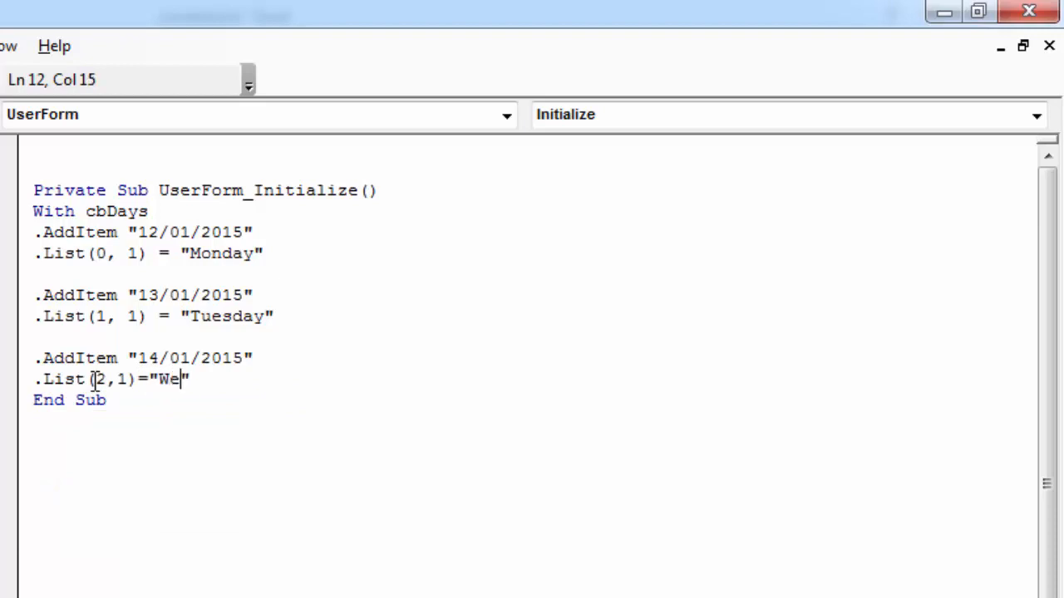
{"action": "type", "text": "dnesda"}
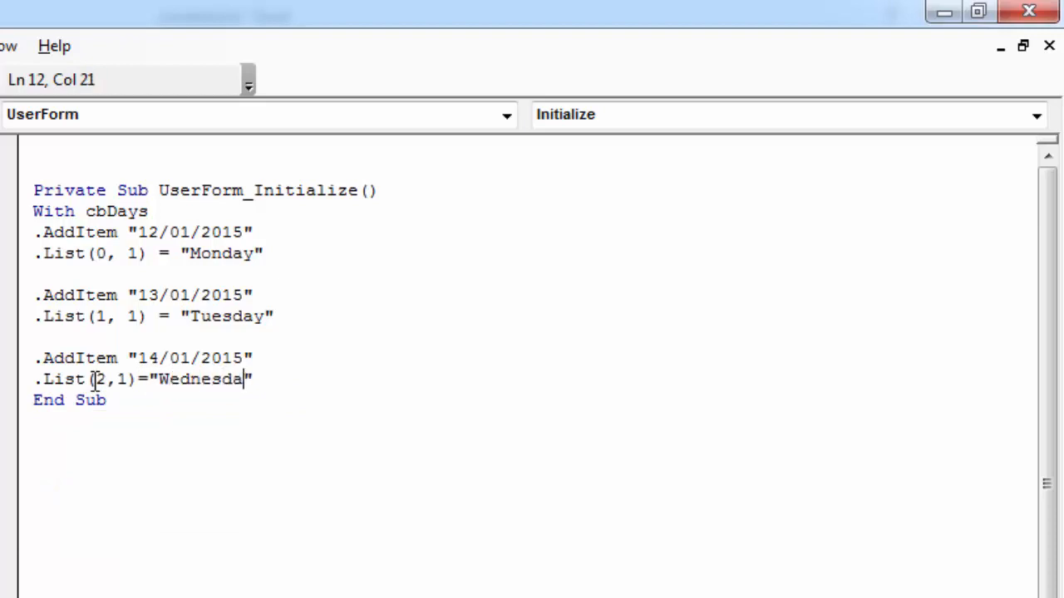
{"action": "type", "text": "y"}
{"action": "key", "text": "enter"}
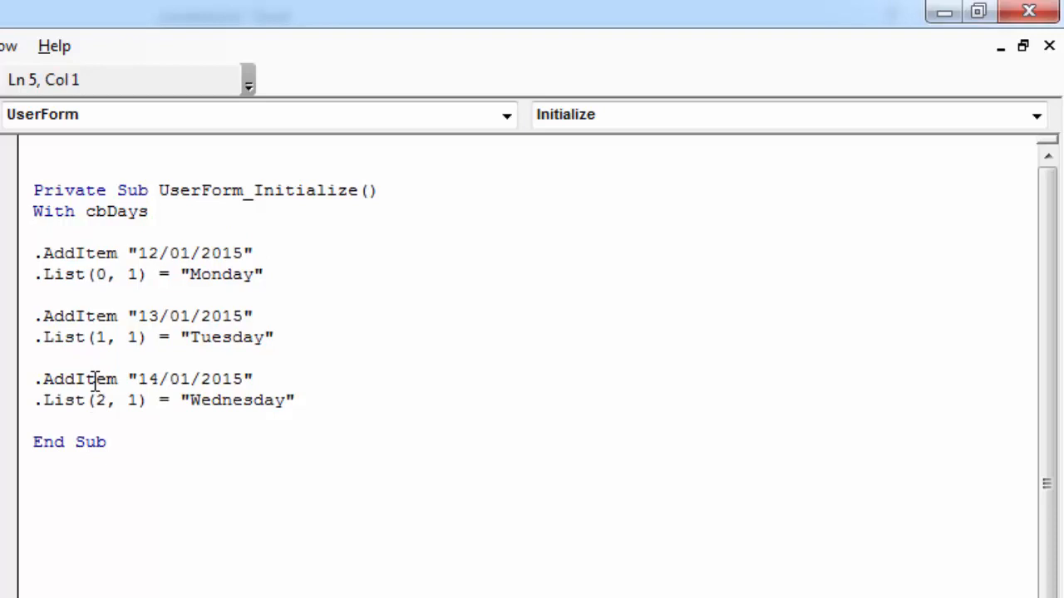
Insert .ColumnCount = 2 after With cbDays and close the block with End With.
{"action": "type", "text": ".c"}
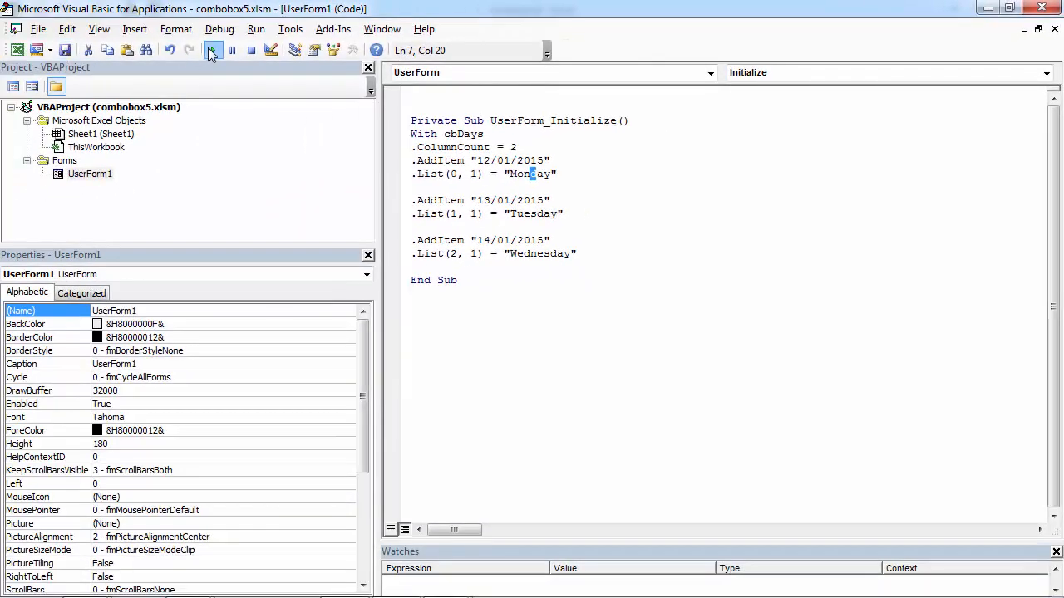
{"action": "left_click", "coordinate": [213, 50]}
{"action": "type", "text": "E"}
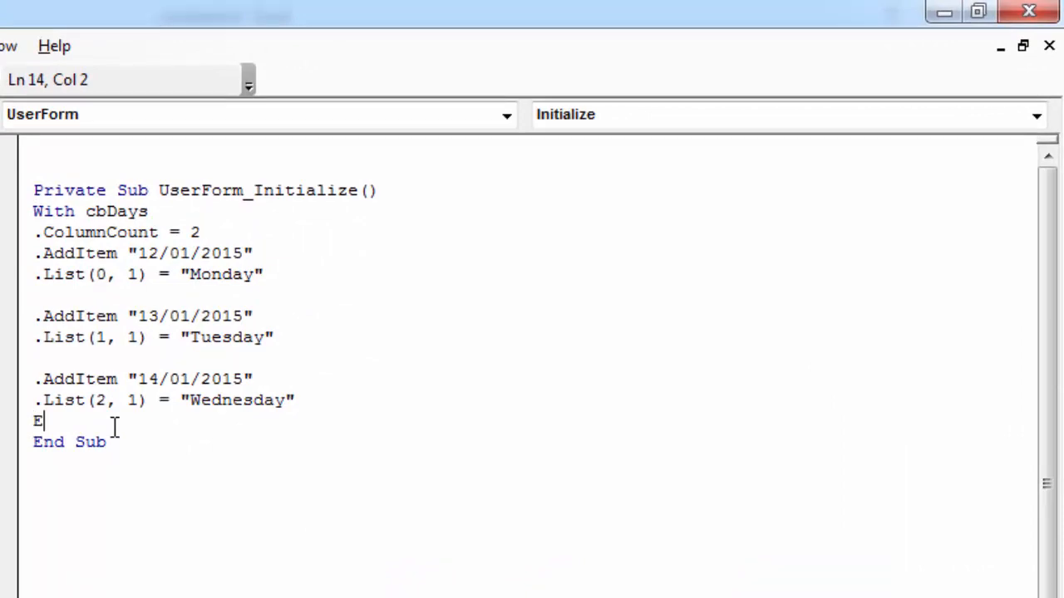
{"action": "type", "text": "nd With"}
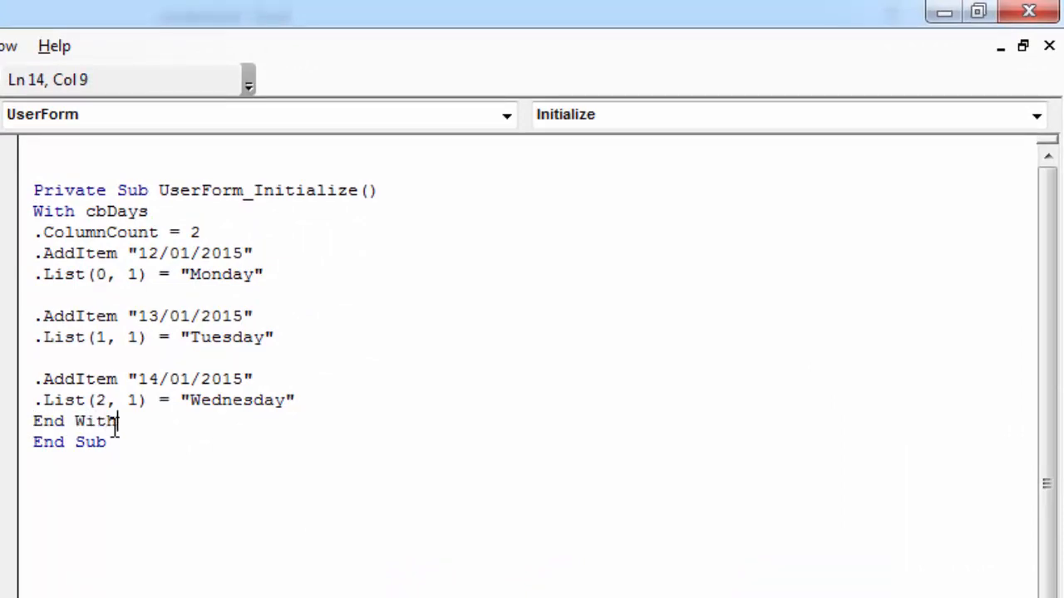